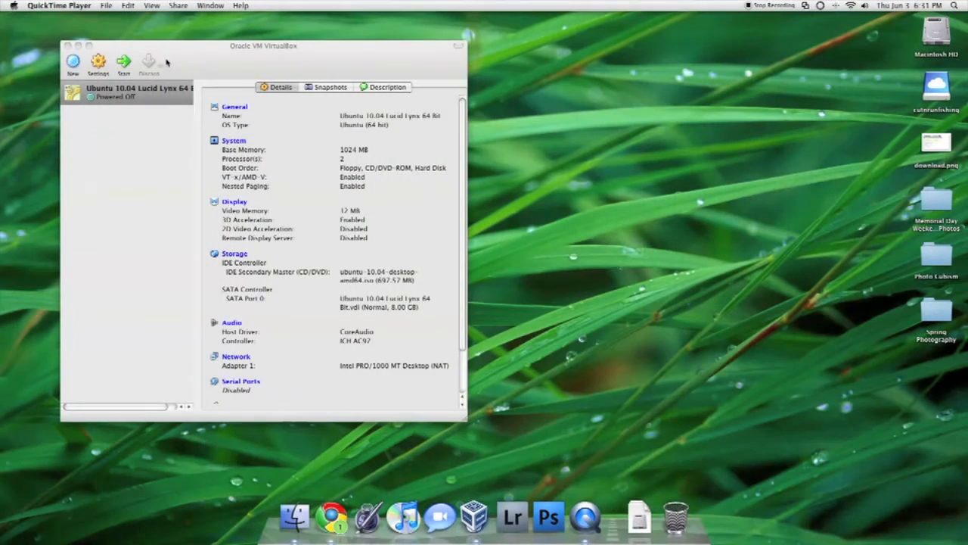
Launch the Ubuntu 10.04 Lucid Lynx 64 Bit VM and focus its running window
{"action": "left_click", "coordinate": [136, 90]}
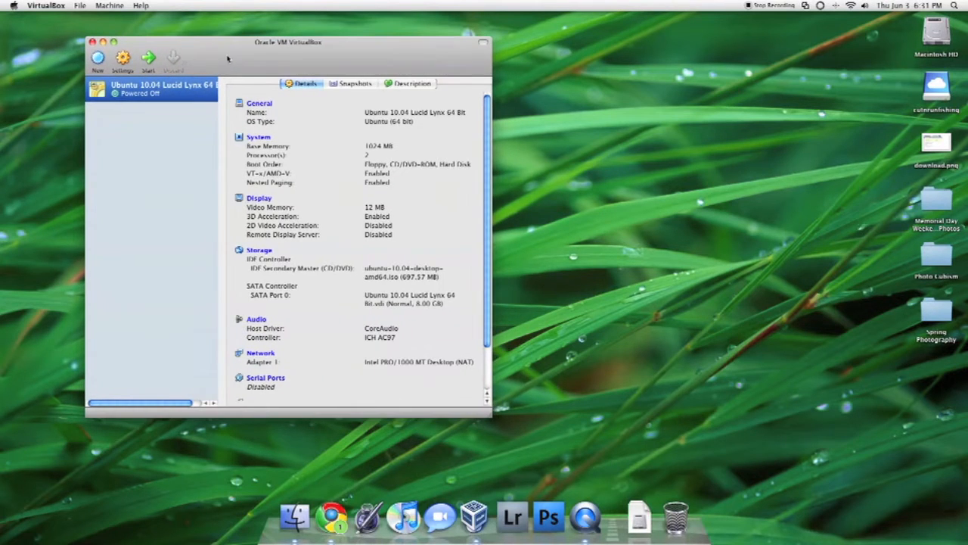
{"action": "left_click_drag", "start_coordinate": [287, 42], "coordinate": [264, 43]}
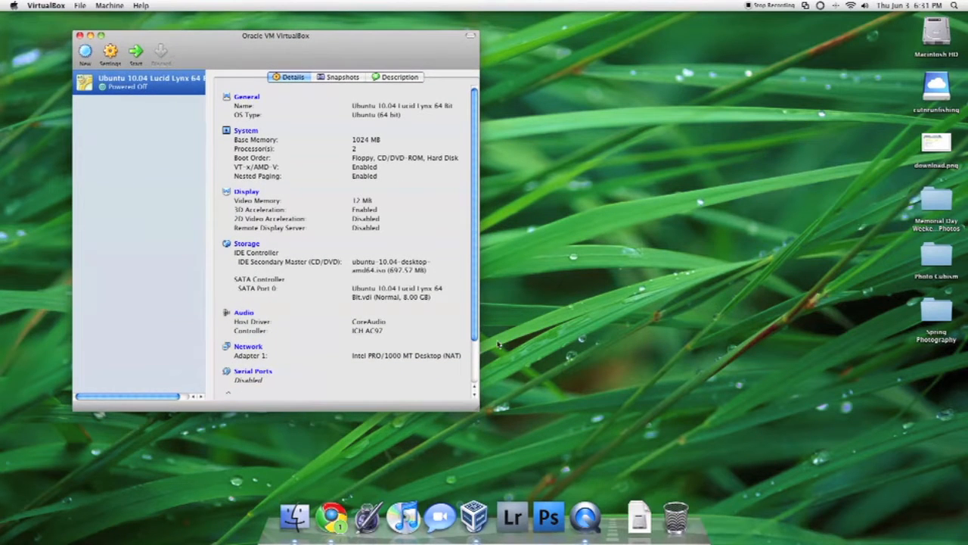
{"action": "mouse_move", "coordinate": [136, 52]}
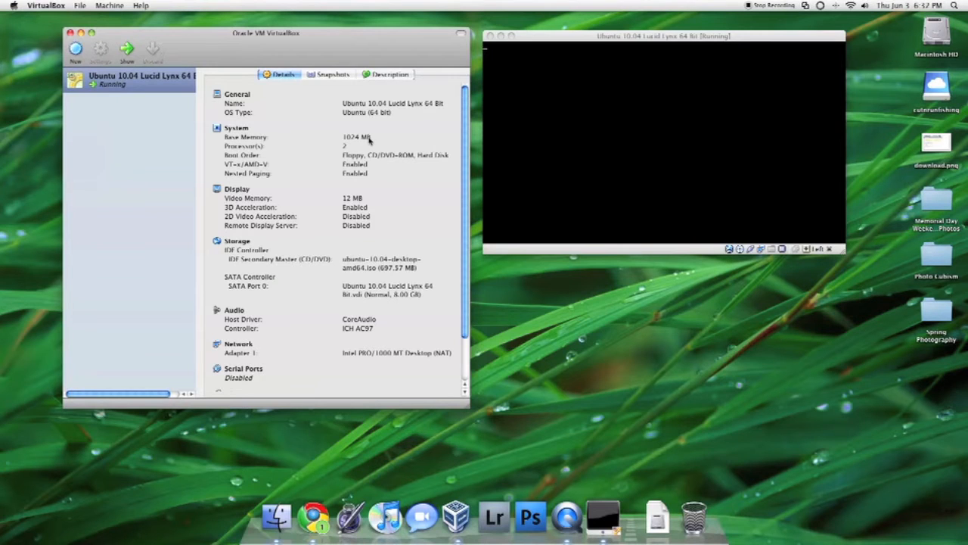
{"action": "mouse_move", "coordinate": [287, 211]}
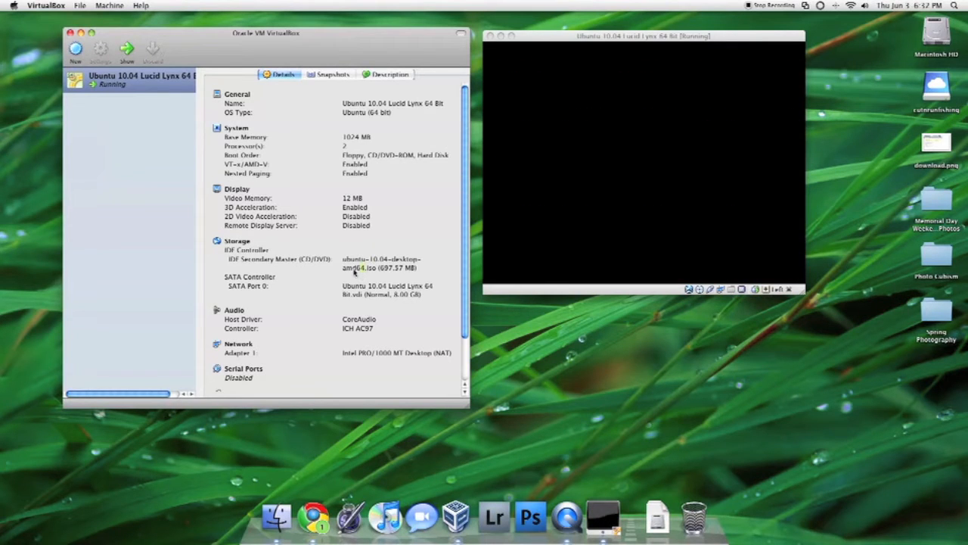
{"action": "mouse_move", "coordinate": [397, 273]}
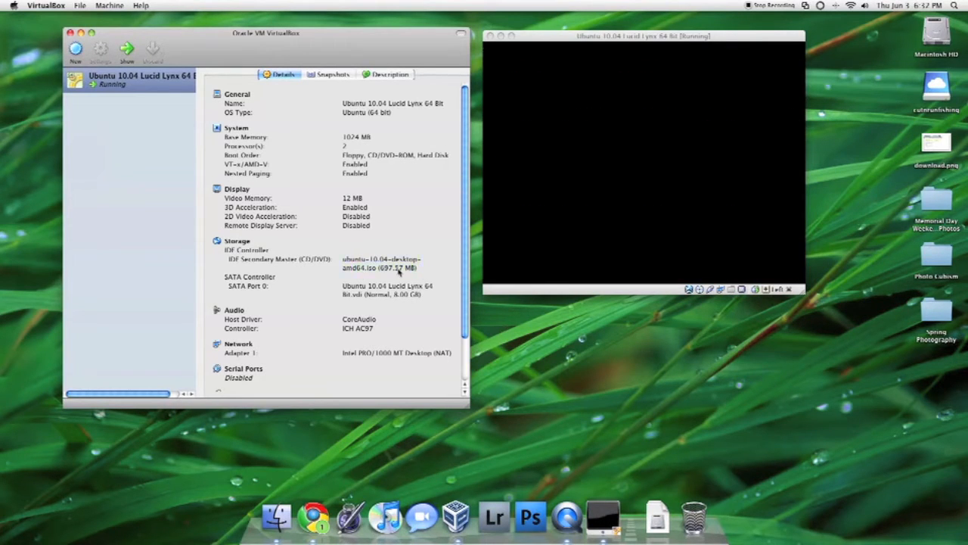
{"action": "left_click", "coordinate": [381, 263]}
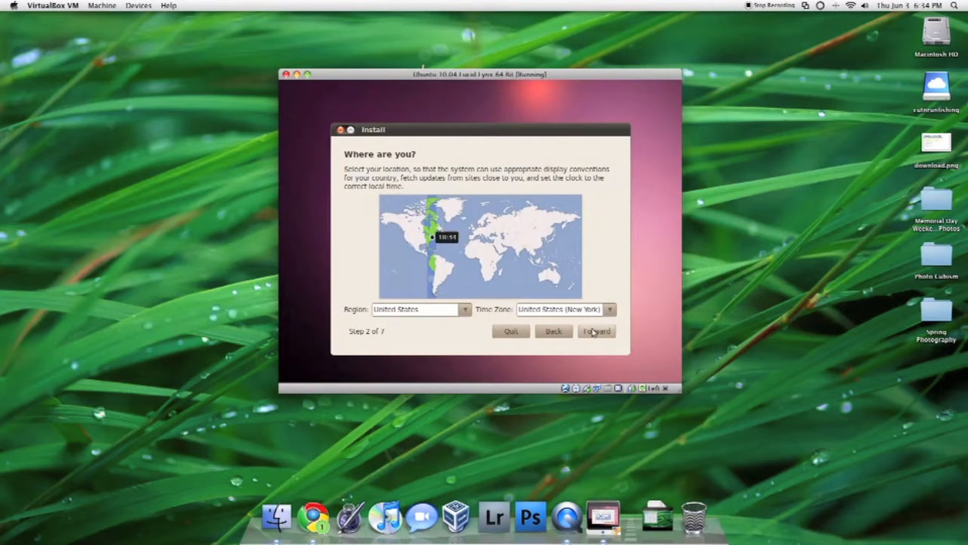
Keep United States / New York time zone, USA keyboard layout, and erase-entire-disk partitioning
{"action": "left_click", "coordinate": [596, 329]}
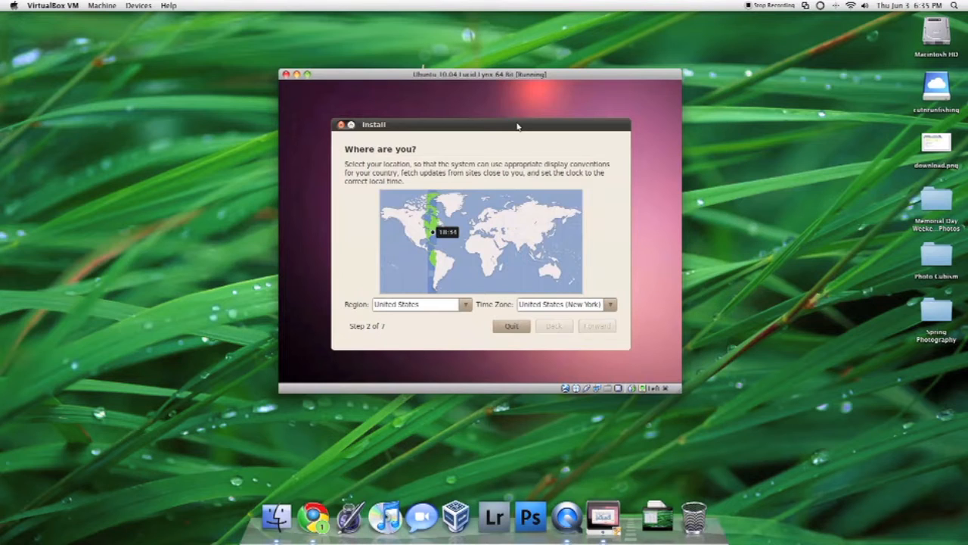
{"action": "left_click", "coordinate": [596, 325]}
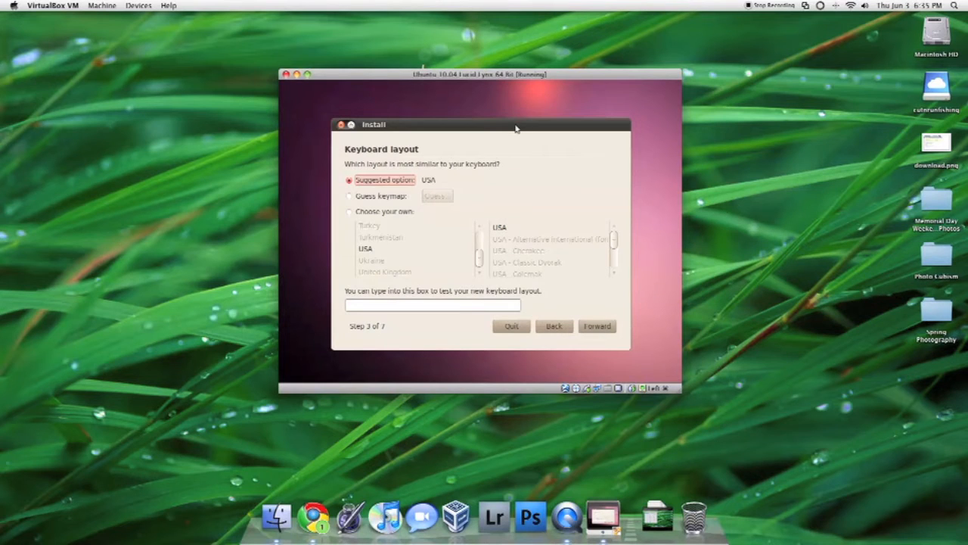
{"action": "left_click", "coordinate": [596, 325]}
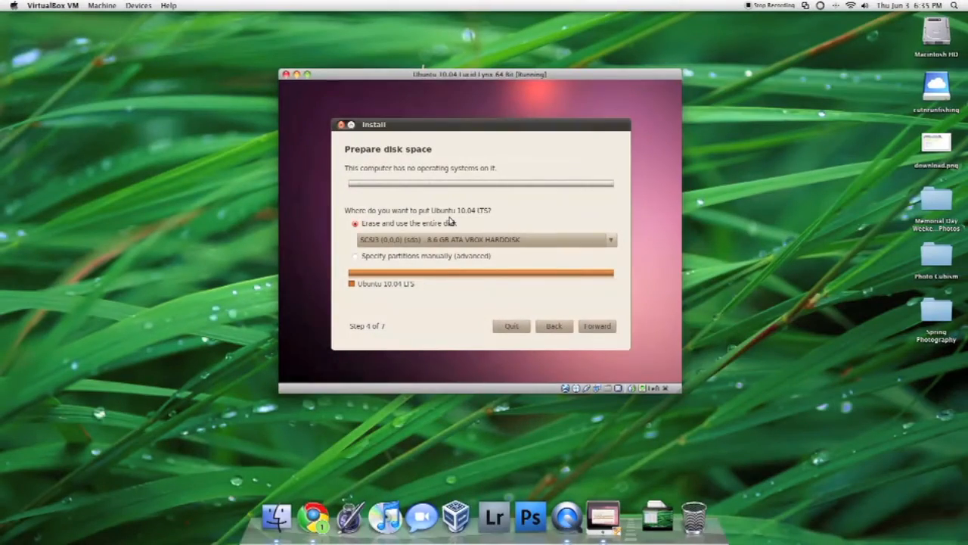
{"action": "left_click", "coordinate": [596, 326]}
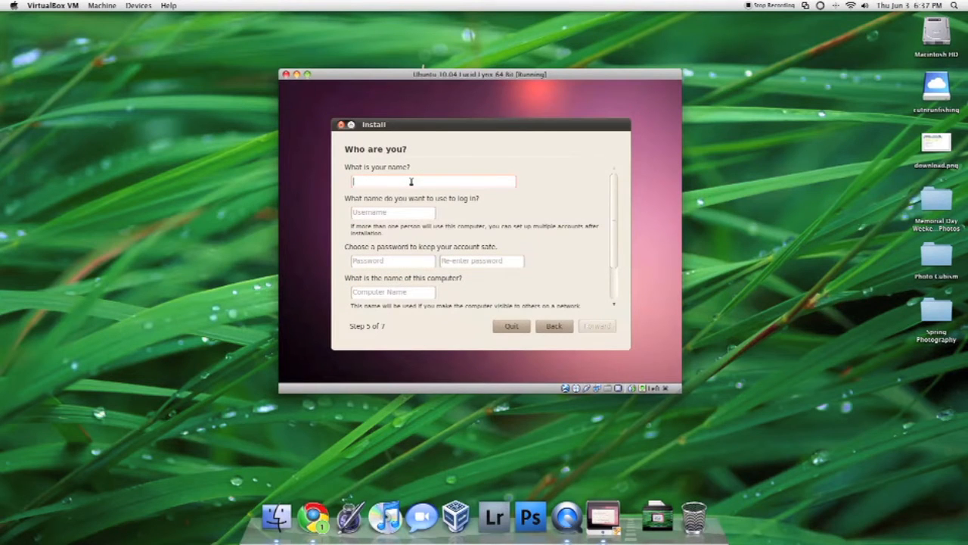
Enter name 'Brett', the password twice and computer name 'desktop', then continue to install
{"action": "type", "text": "Brett"}
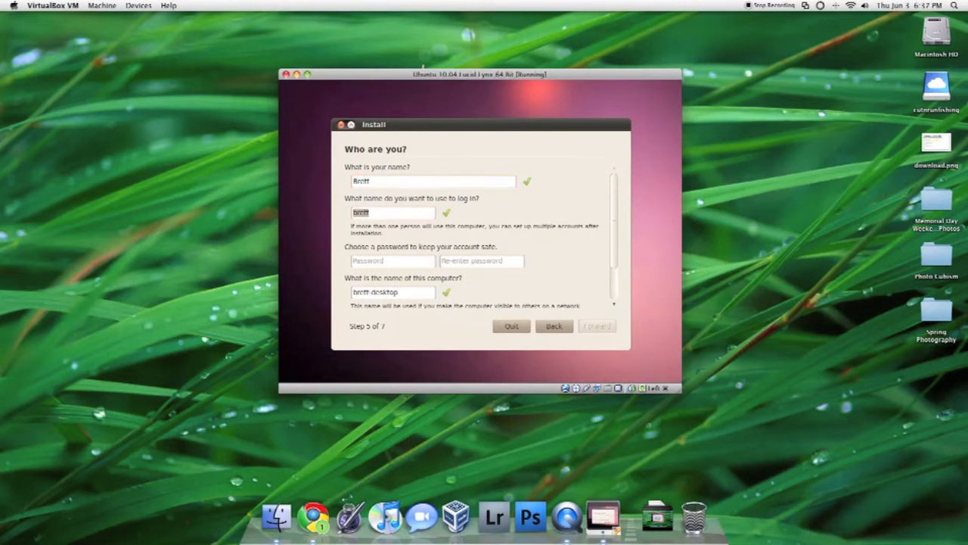
{"action": "type", "text": "••"}
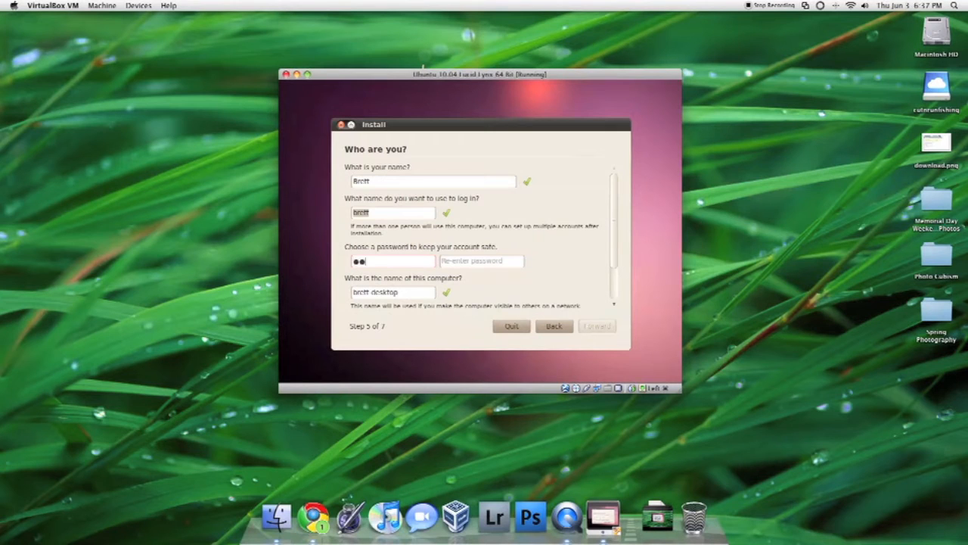
{"action": "type", "text": "••••••"}
{"action": "left_click", "coordinate": [394, 290]}
{"action": "type", "text": "ubuntu"}
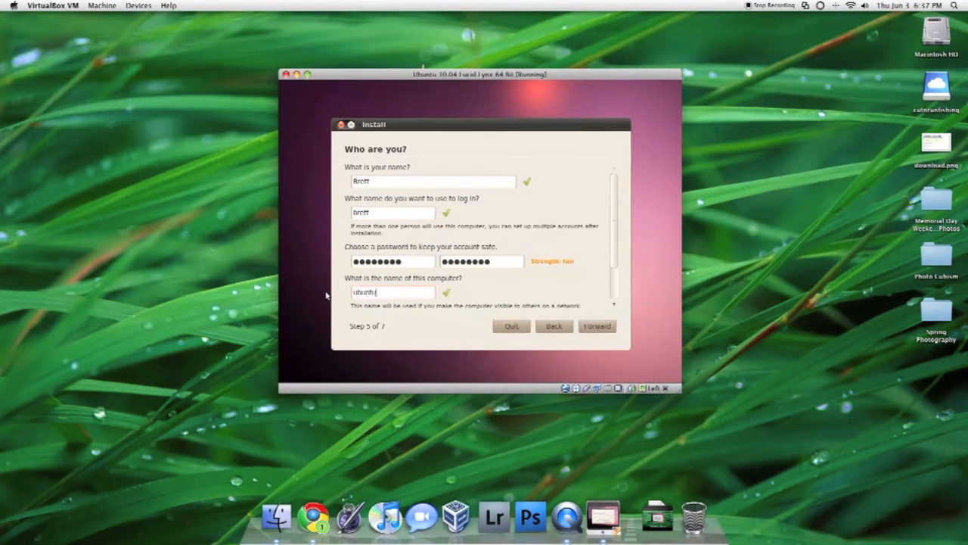
{"action": "type", "text": "desktop"}
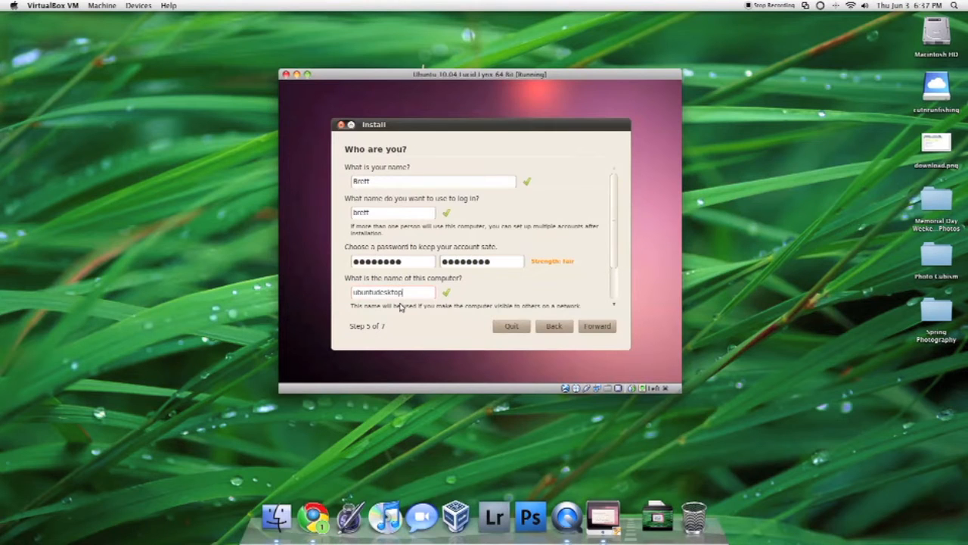
{"action": "left_click", "coordinate": [596, 325]}
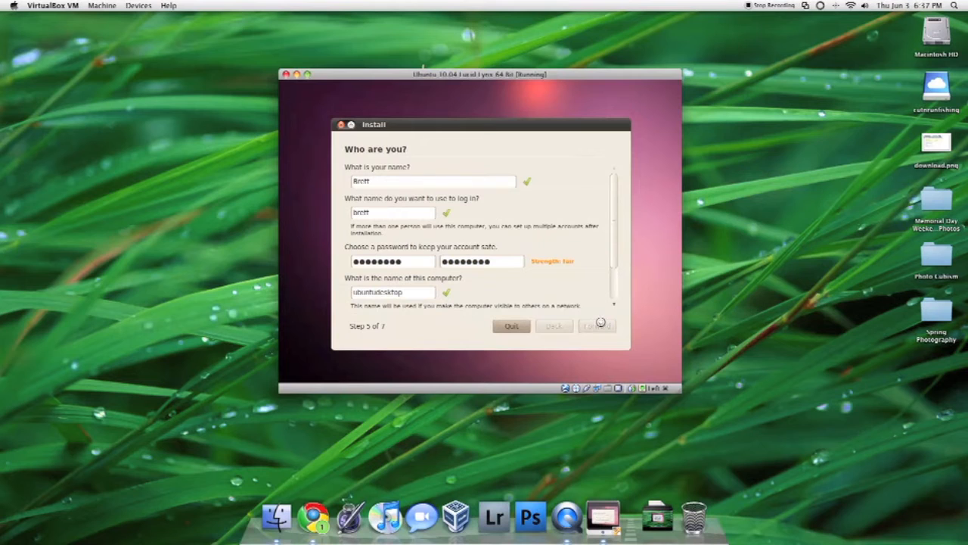
{"action": "left_click", "coordinate": [596, 325]}
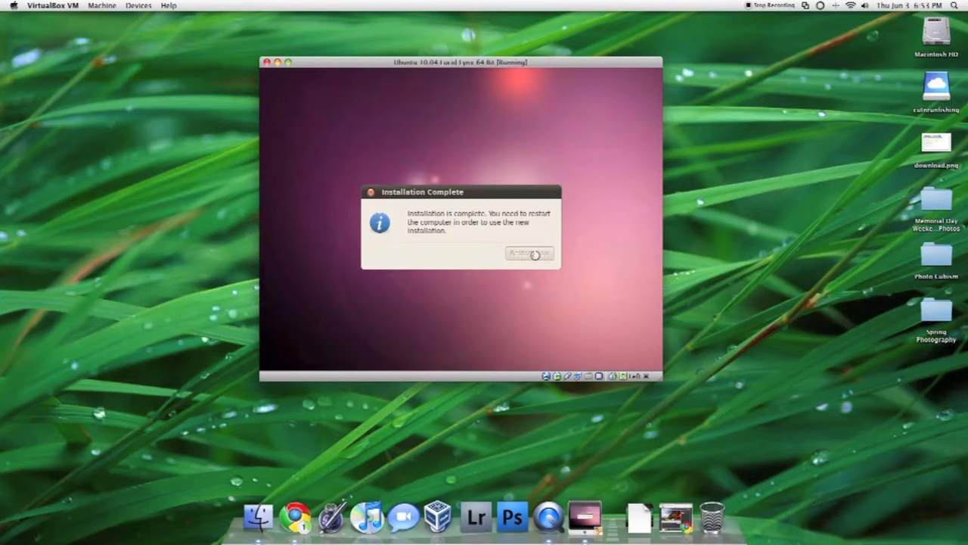
Restart the VM into the freshly installed Ubuntu system
{"action": "left_click", "coordinate": [530, 252]}
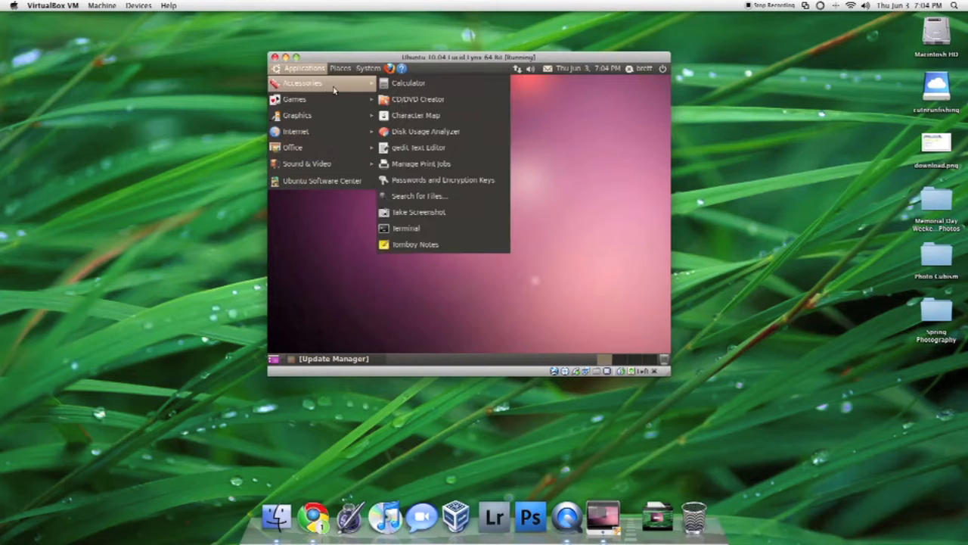
{"action": "mouse_move", "coordinate": [360, 89]}
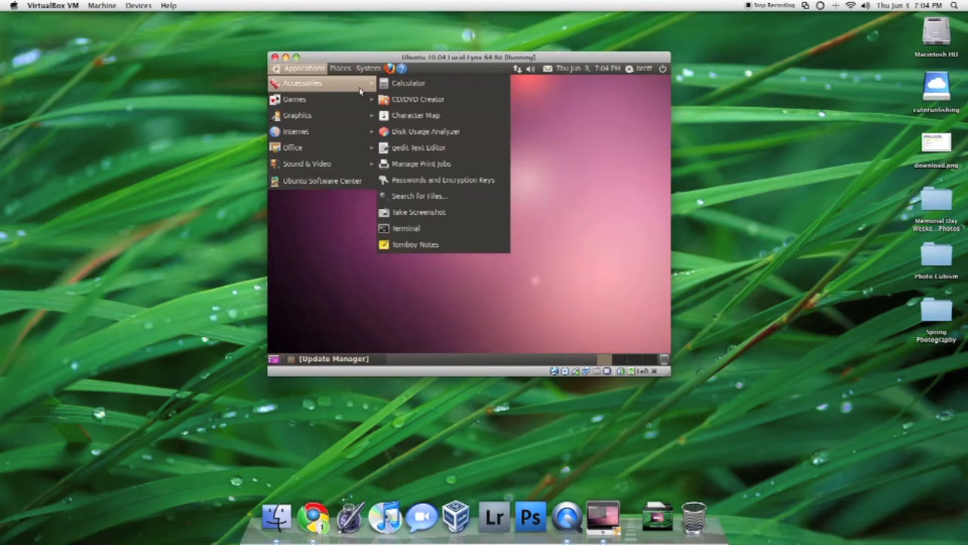
{"action": "mouse_move", "coordinate": [295, 100]}
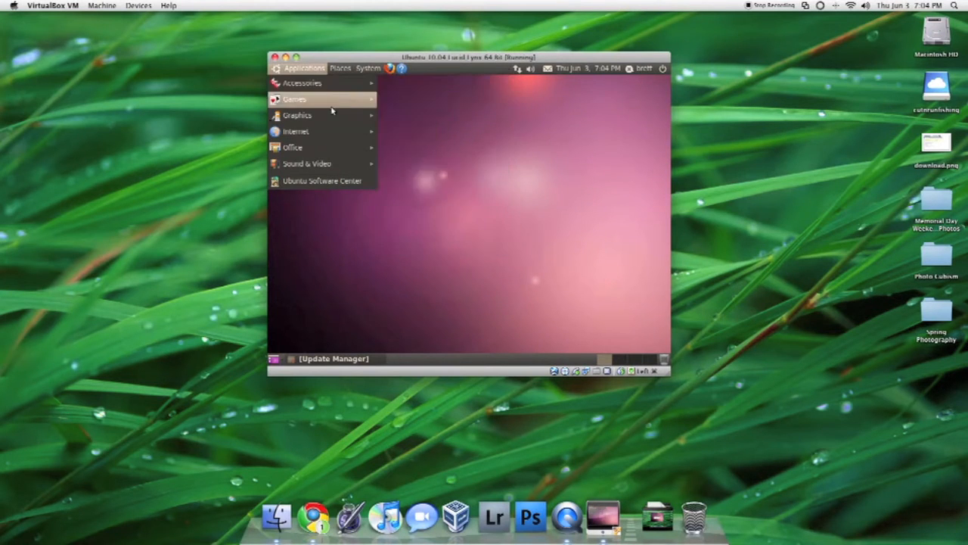
{"action": "mouse_move", "coordinate": [296, 115]}
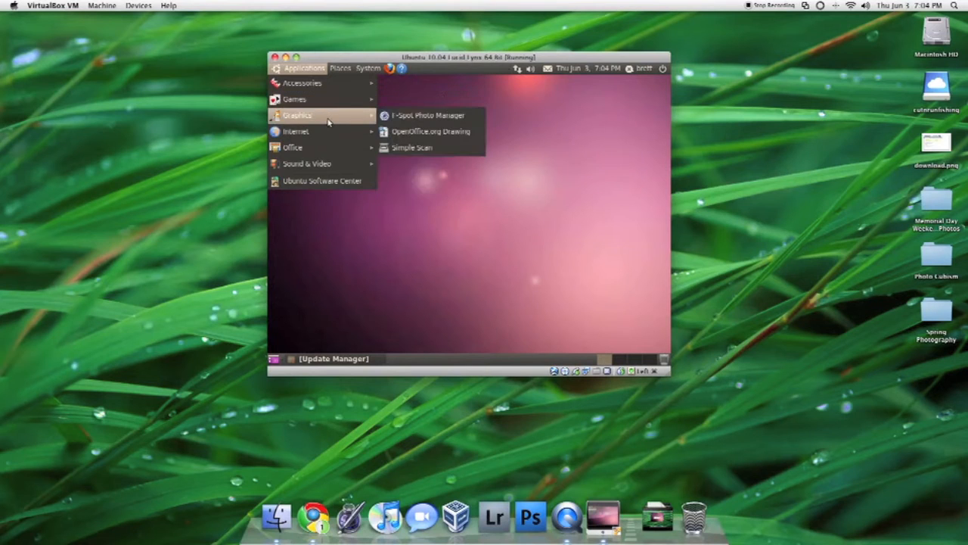
{"action": "mouse_move", "coordinate": [412, 149]}
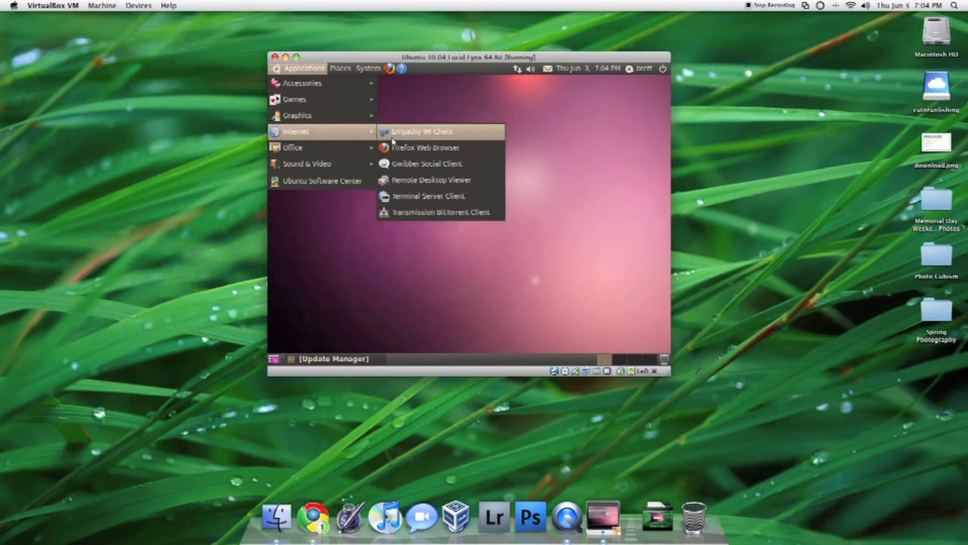
{"action": "mouse_move", "coordinate": [427, 164]}
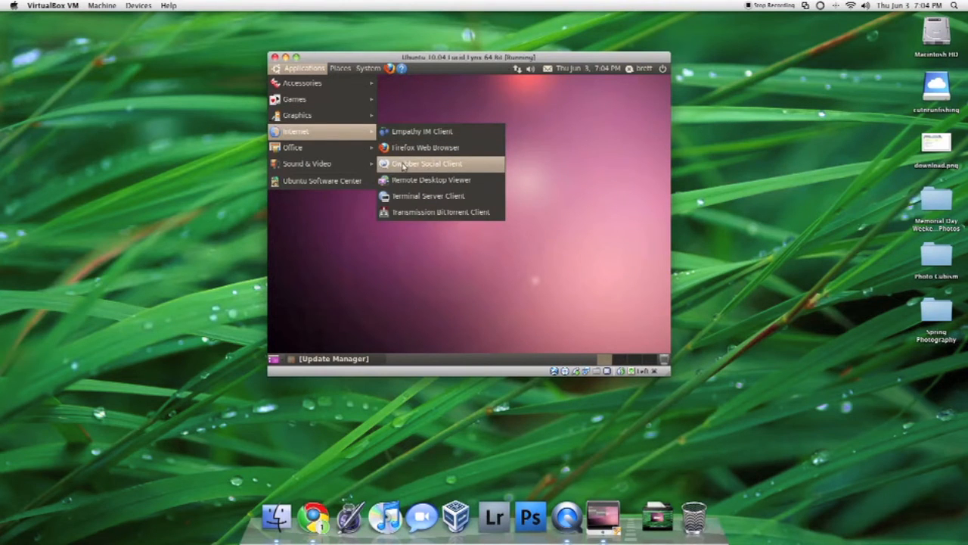
{"action": "mouse_move", "coordinate": [306, 163]}
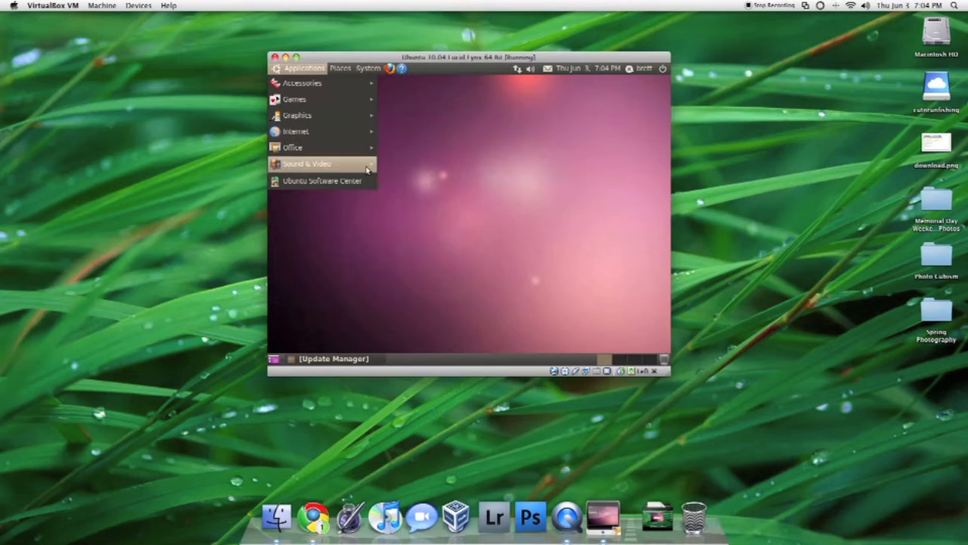
{"action": "mouse_move", "coordinate": [296, 130]}
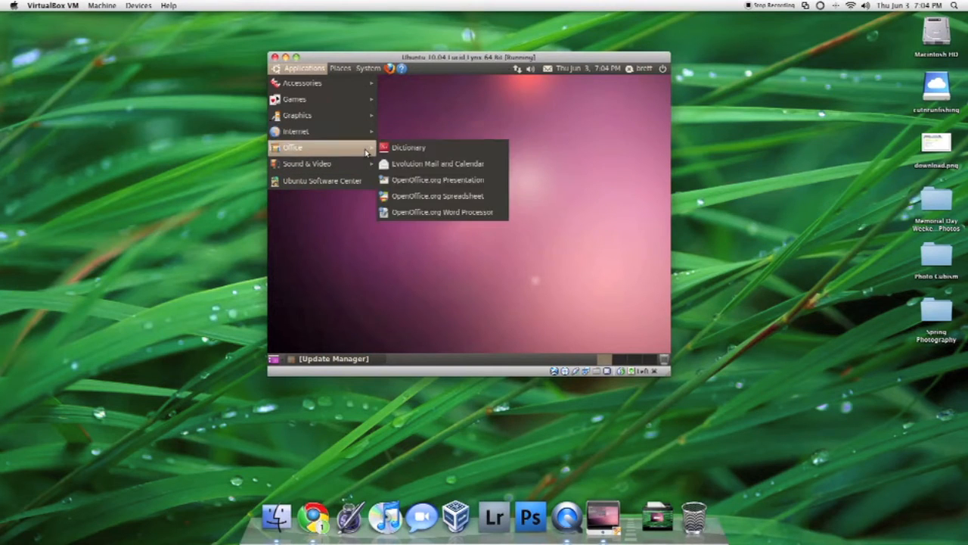
{"action": "mouse_move", "coordinate": [437, 180]}
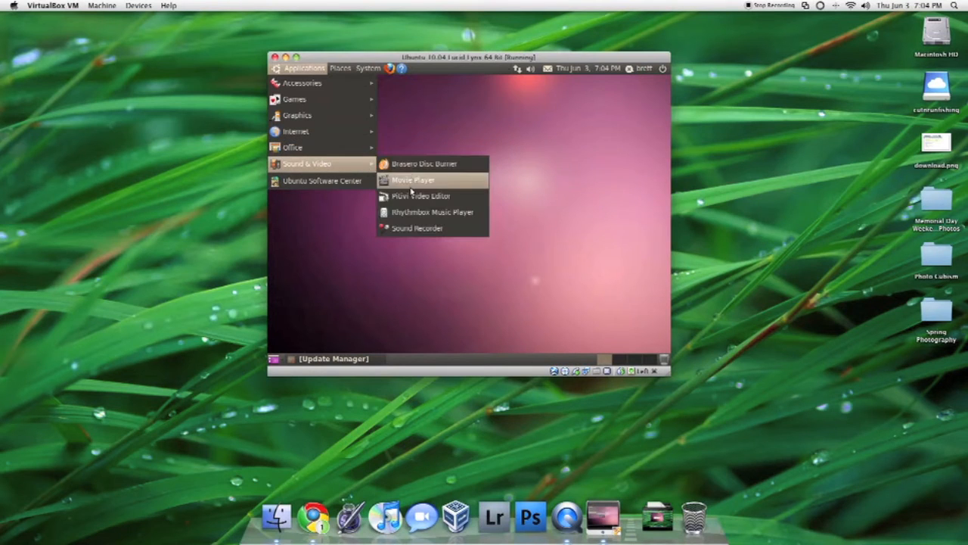
{"action": "mouse_move", "coordinate": [420, 196]}
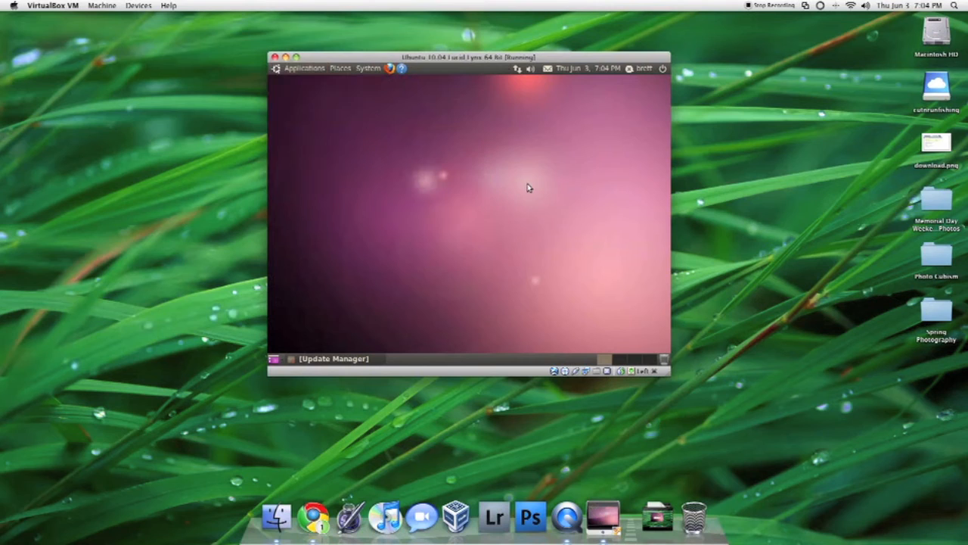
{"action": "mouse_move", "coordinate": [641, 70]}
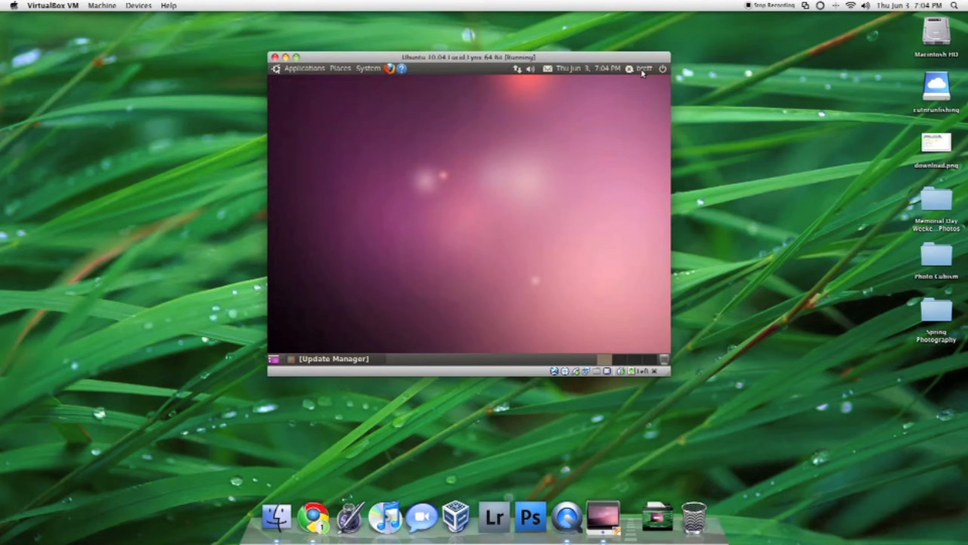
{"action": "mouse_move", "coordinate": [541, 102]}
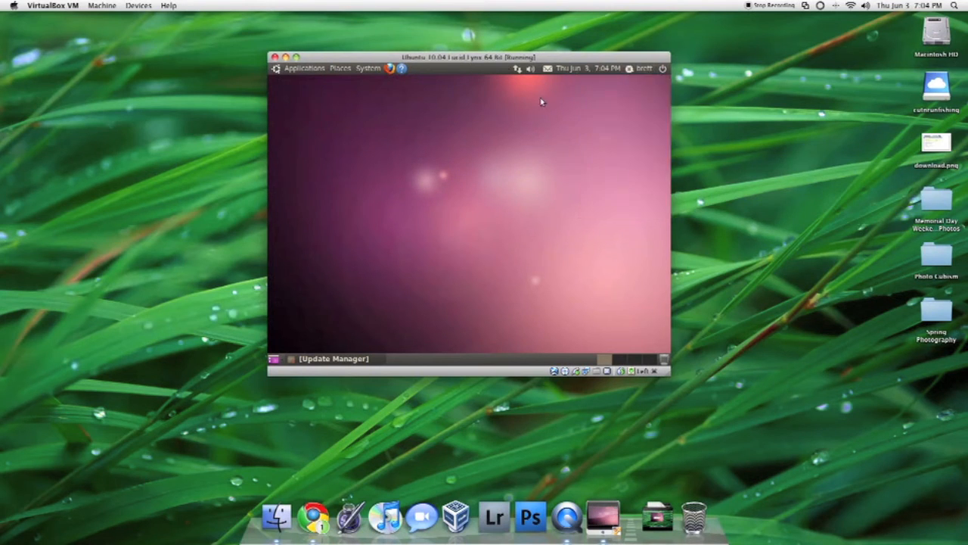
{"action": "left_click", "coordinate": [642, 68]}
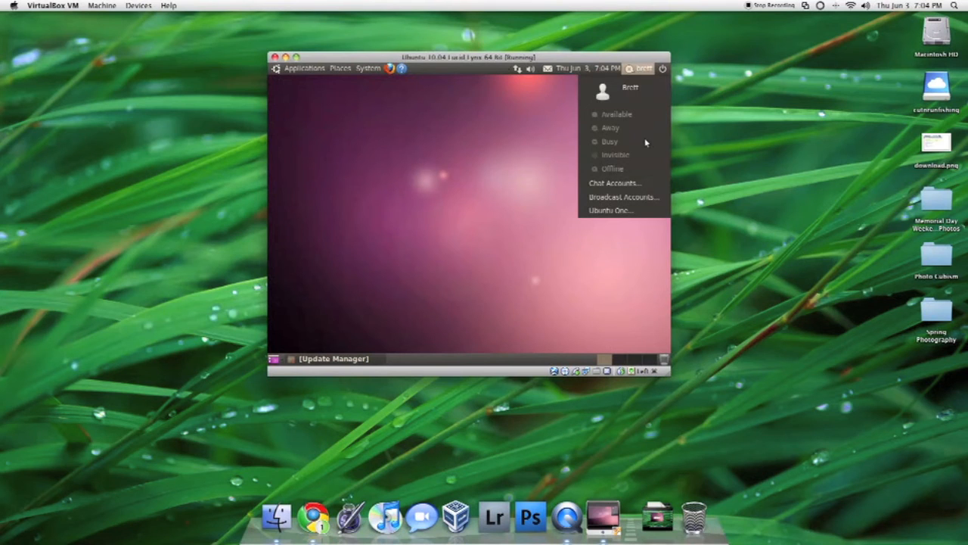
{"action": "mouse_move", "coordinate": [553, 191]}
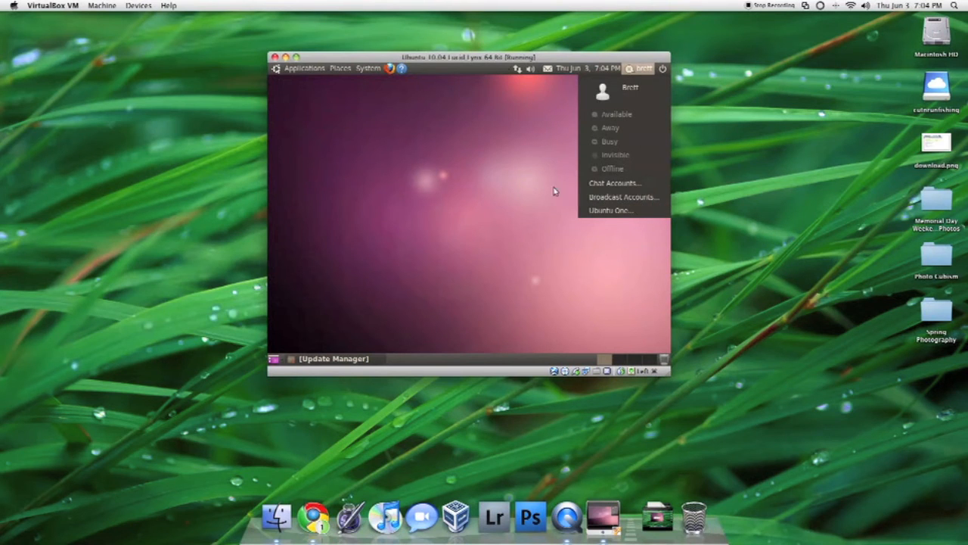
{"action": "left_click", "coordinate": [641, 68]}
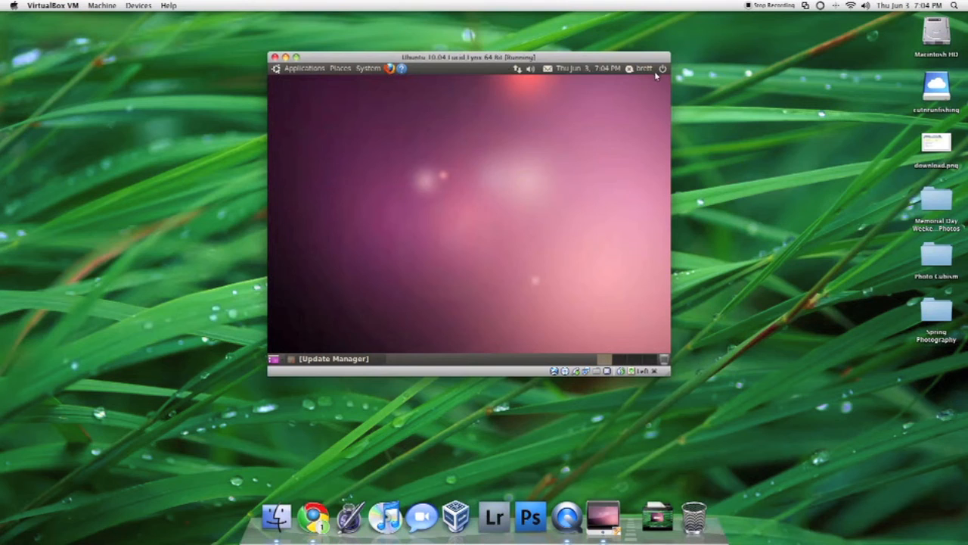
{"action": "mouse_move", "coordinate": [411, 145]}
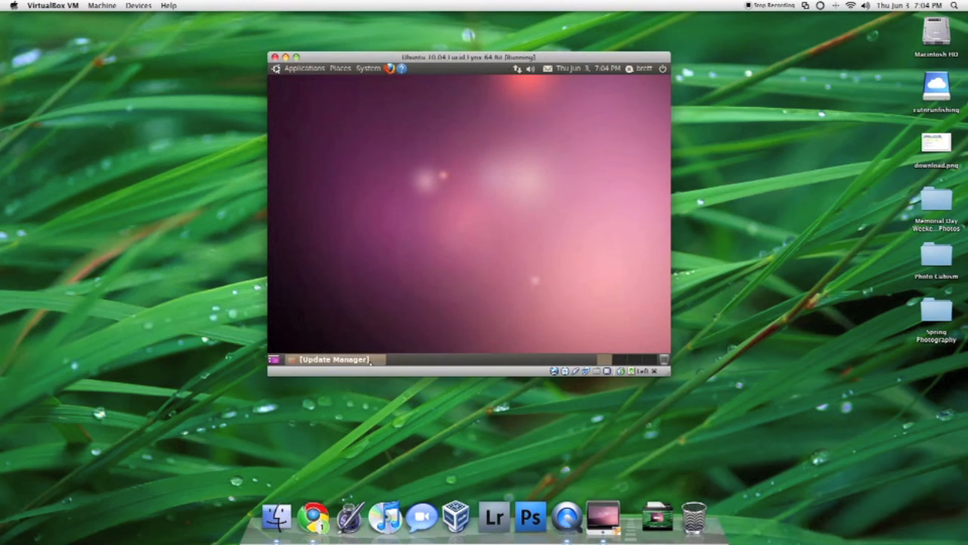
Run an update check in Update Manager, authenticating with the administrator password
{"action": "left_click", "coordinate": [333, 359]}
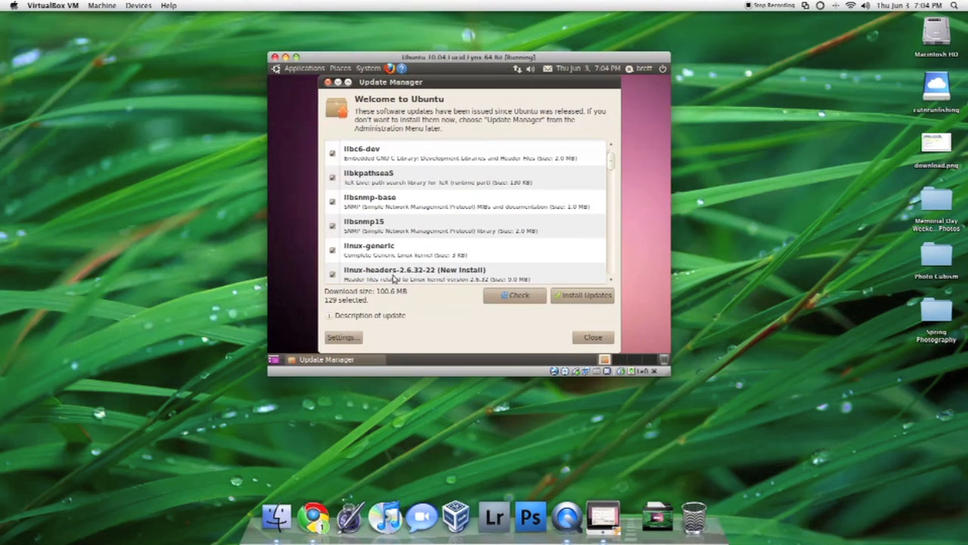
{"action": "mouse_move", "coordinate": [387, 299]}
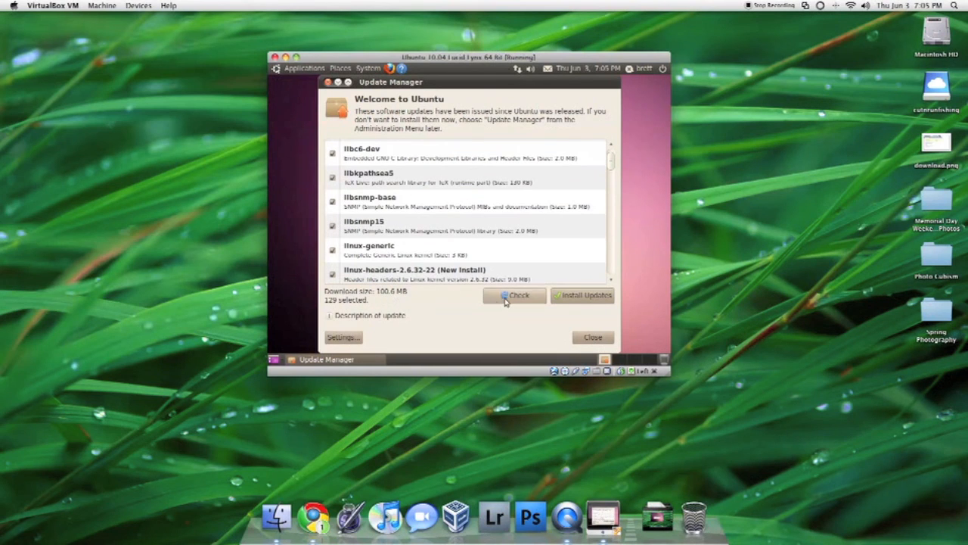
{"action": "left_click", "coordinate": [517, 295]}
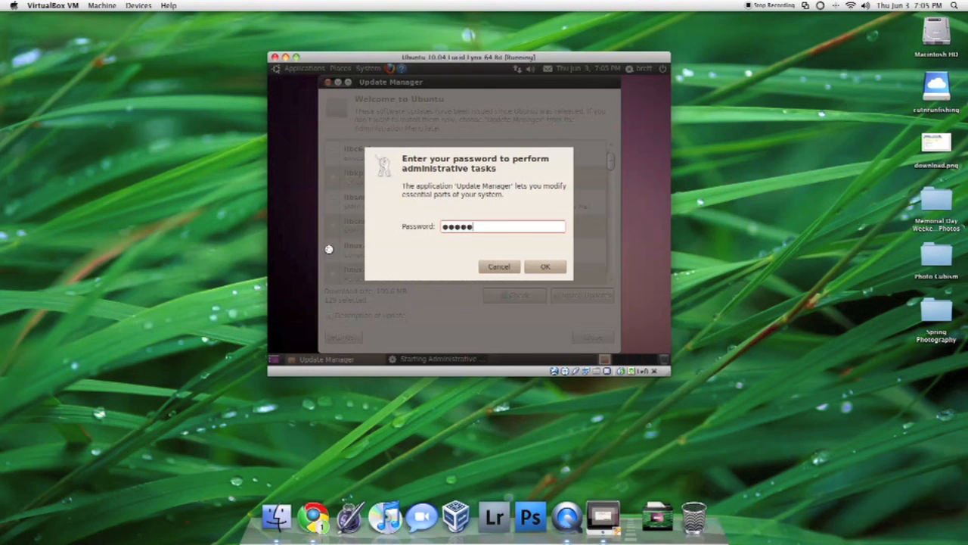
{"action": "left_click", "coordinate": [545, 266]}
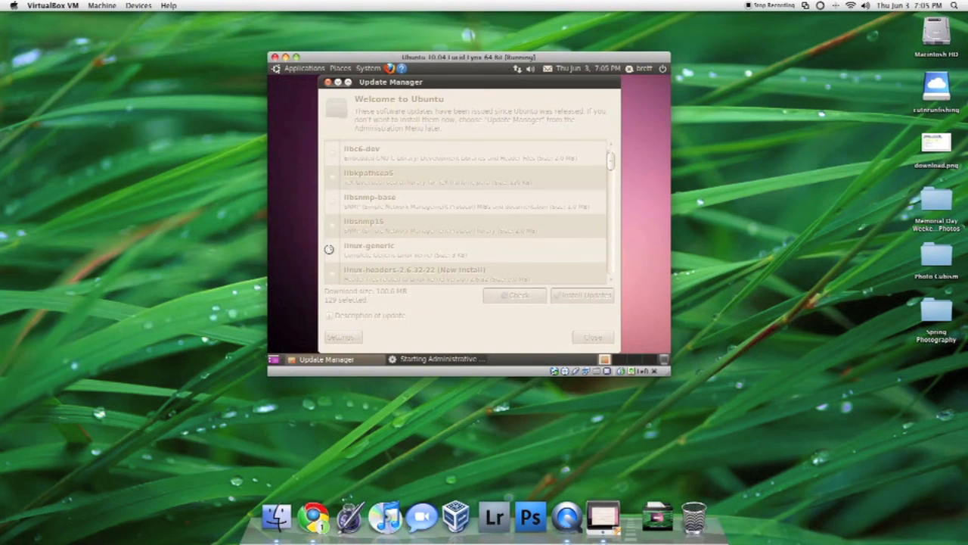
{"action": "left_click", "coordinate": [515, 295]}
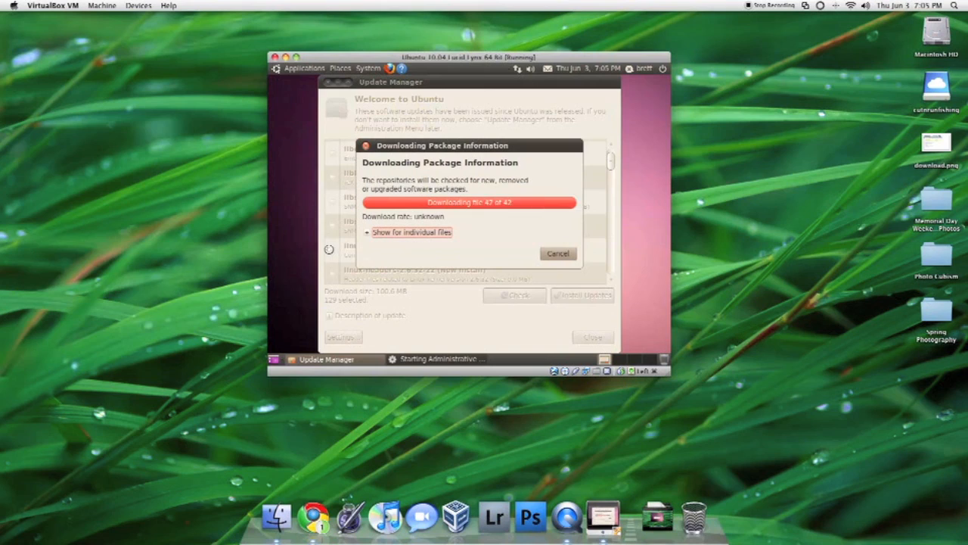